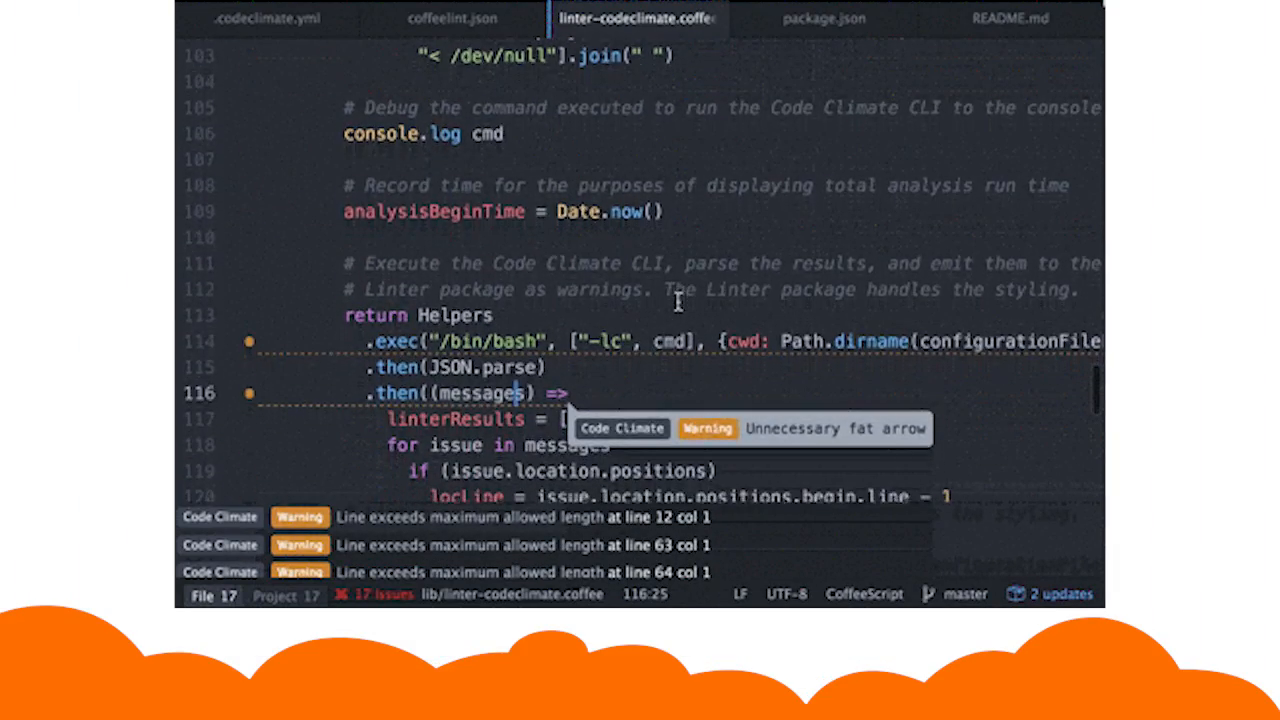
{"action": "scroll", "scroll_direction": "down", "scroll_amount": 3}
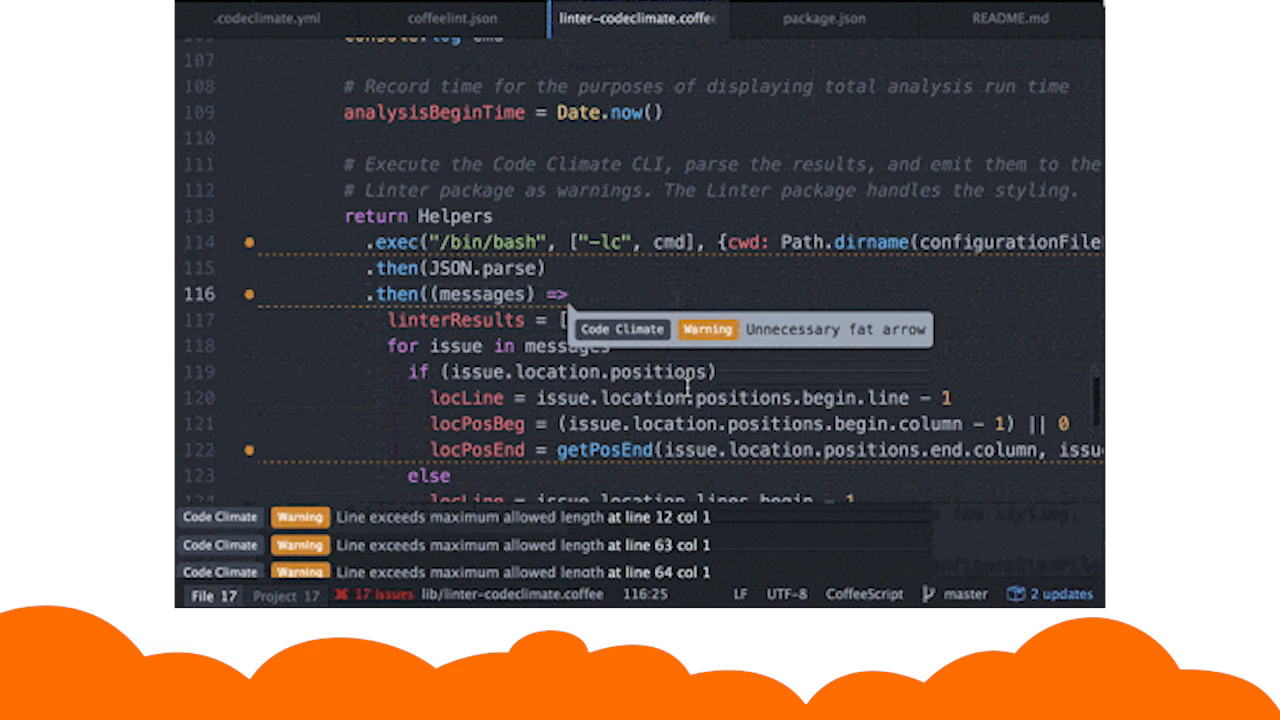